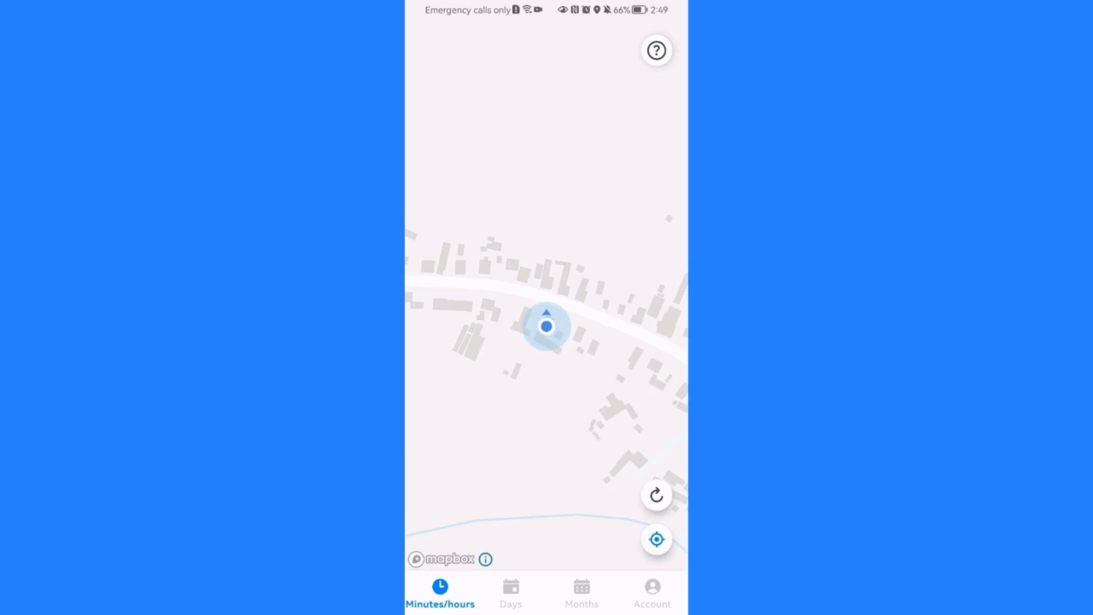
# Step: Open the Account tab to view the Phone, Account and Personal information status
pyautogui.click(652, 592)
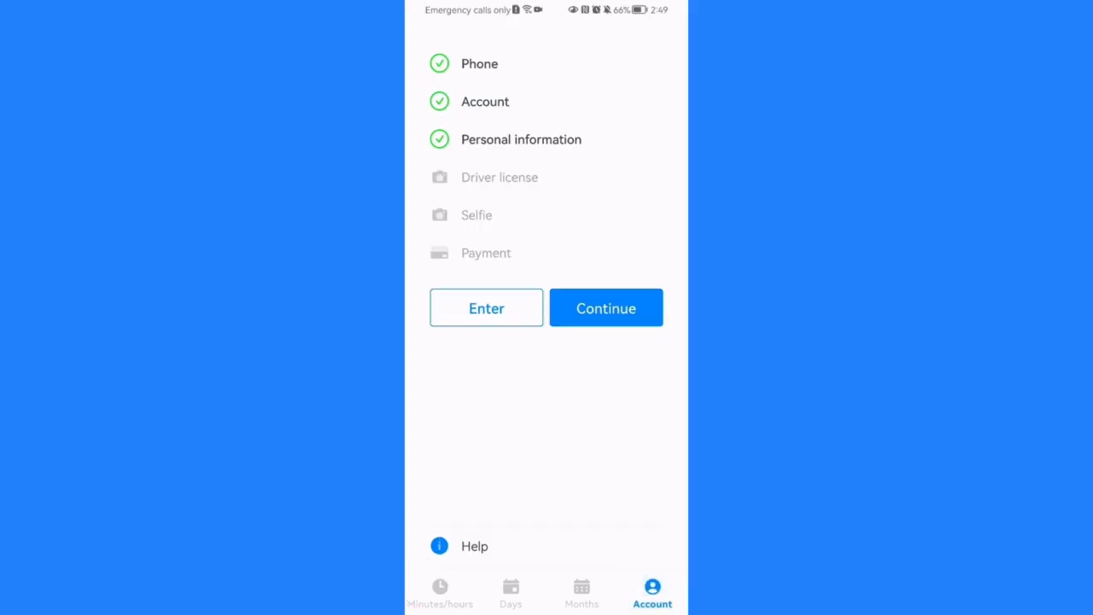
pyautogui.click(474, 545)
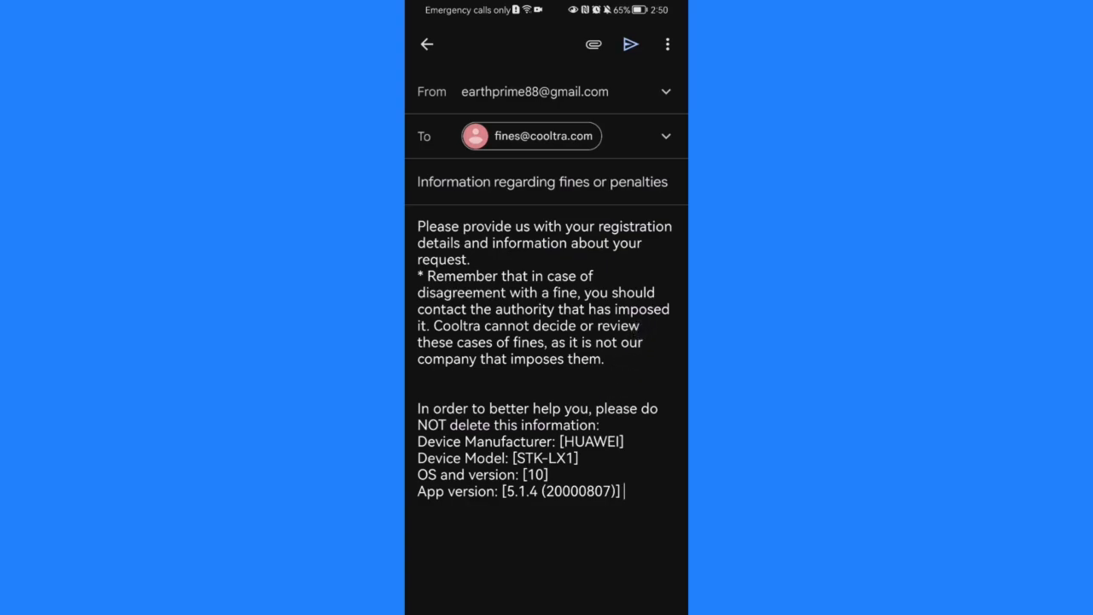
# Step: Add the line 'Gyuuu' below the device details and return to the app
pyautogui.click(547, 491)
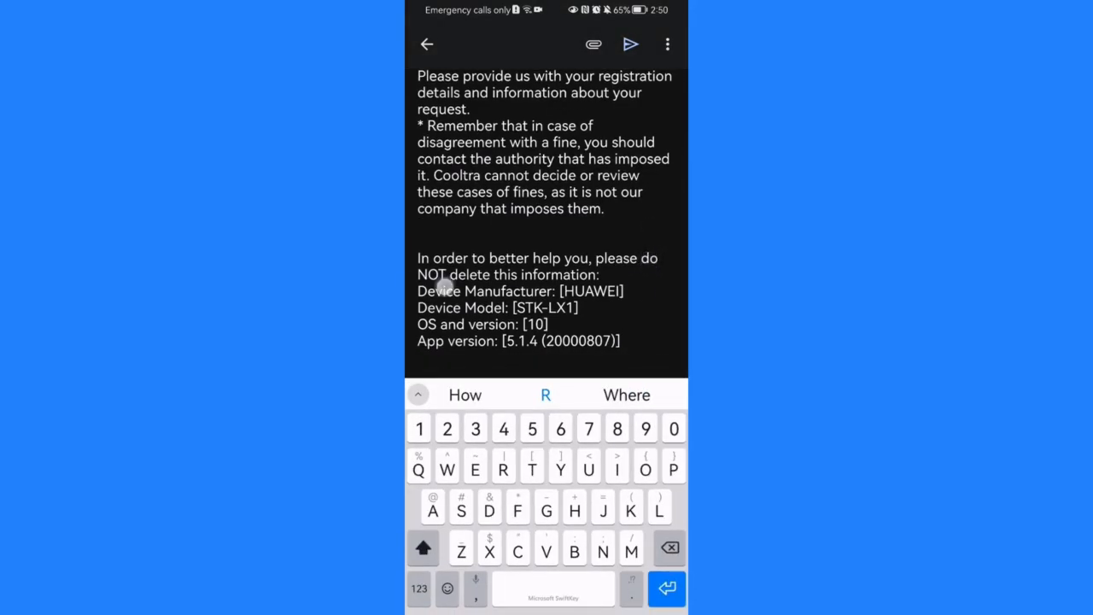
pyautogui.write('Gyuuu')
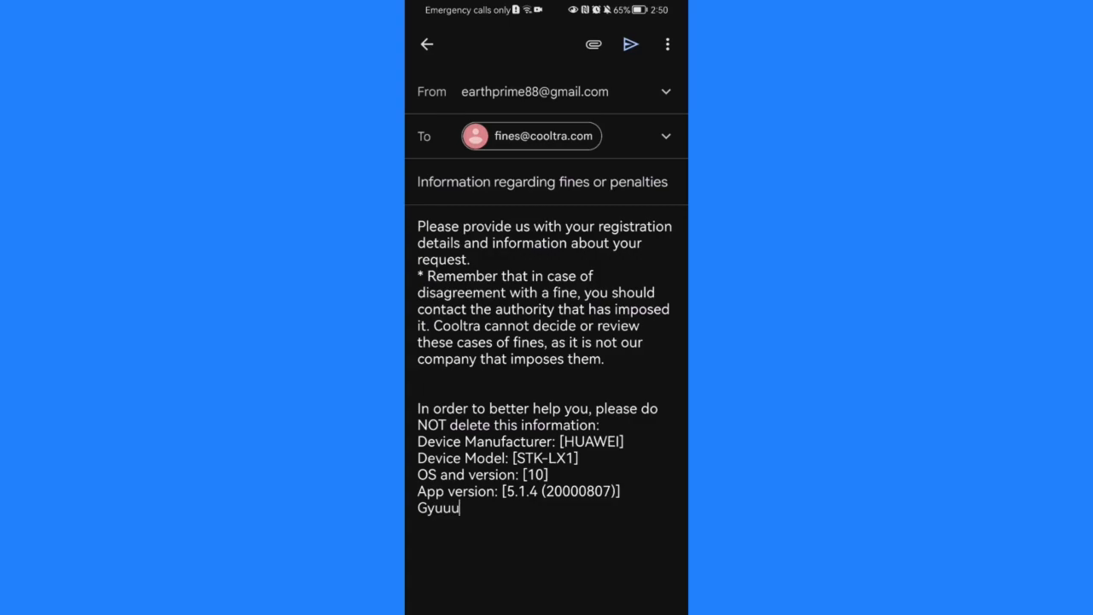
pyautogui.click(427, 44)
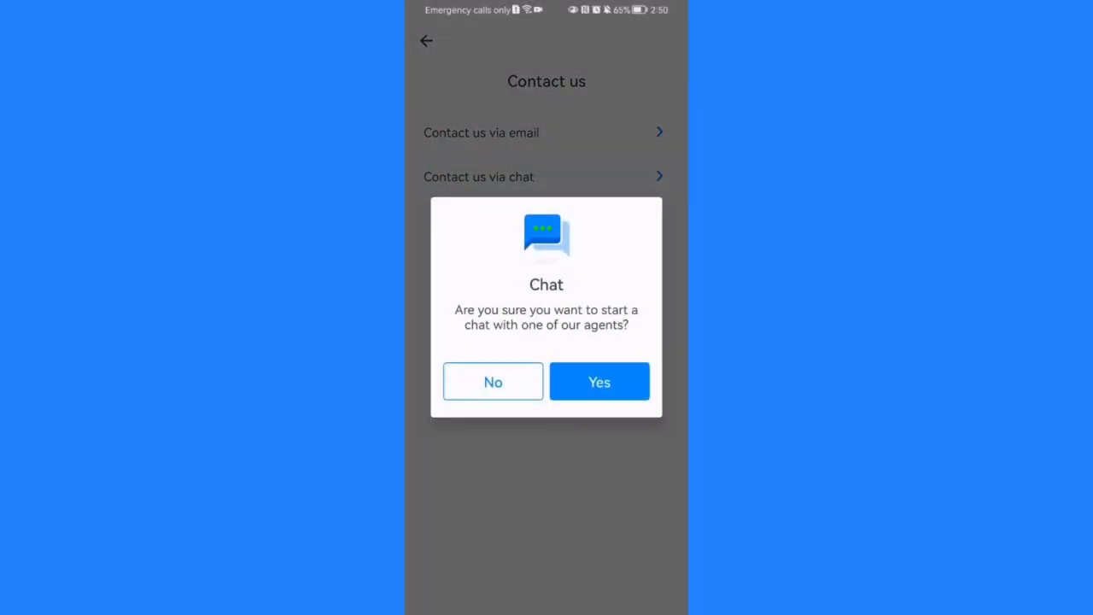
# Step: Confirm a chat with an agent, leave the chat, and return to the map
pyautogui.click(599, 382)
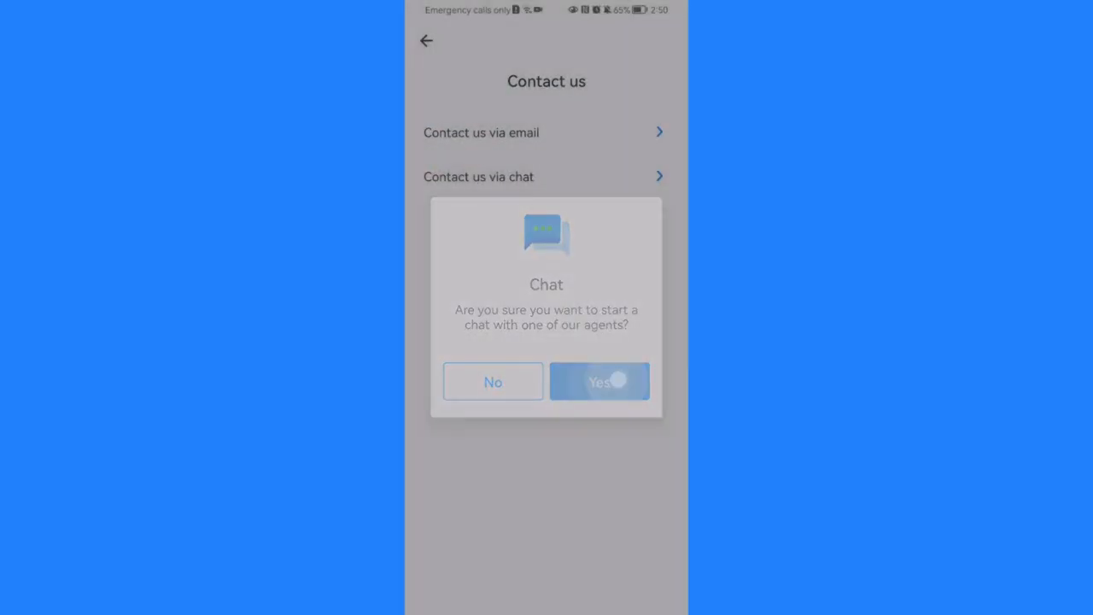
pyautogui.click(600, 382)
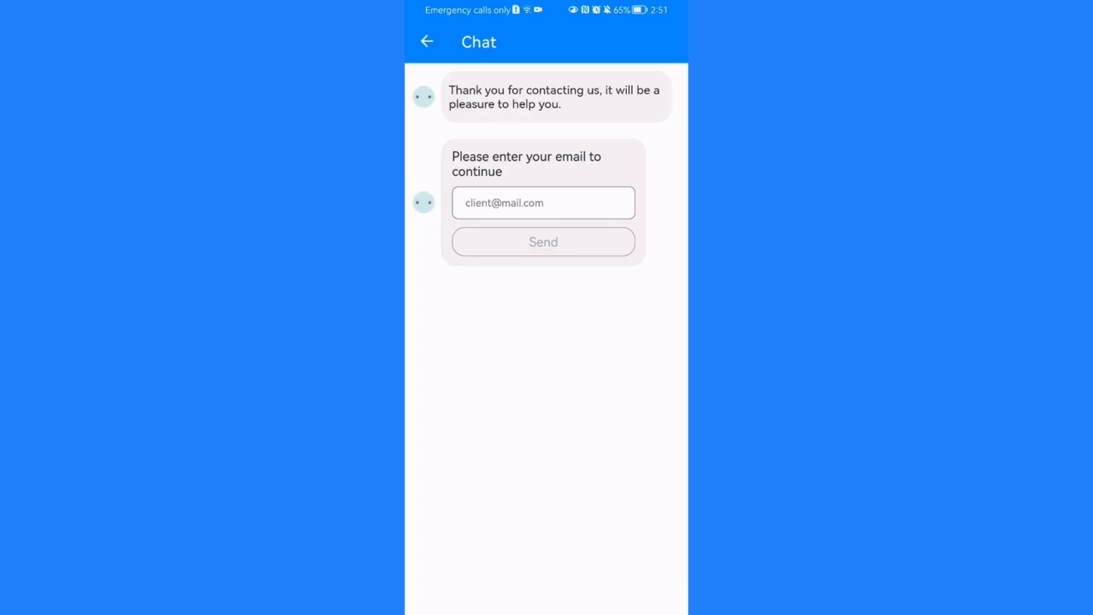
pyautogui.click(427, 41)
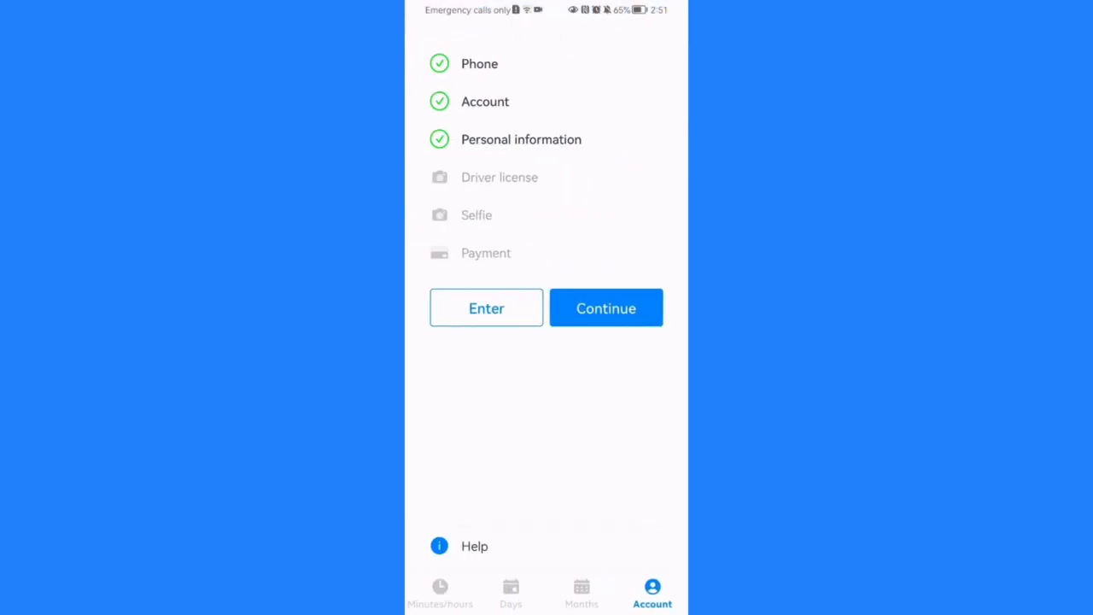
pyautogui.click(439, 593)
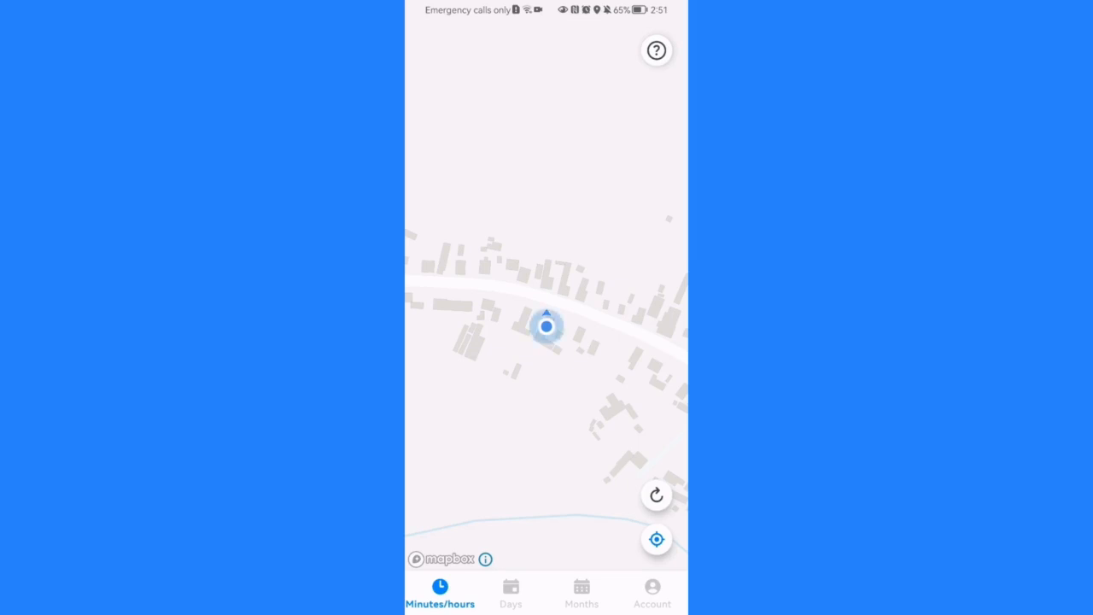